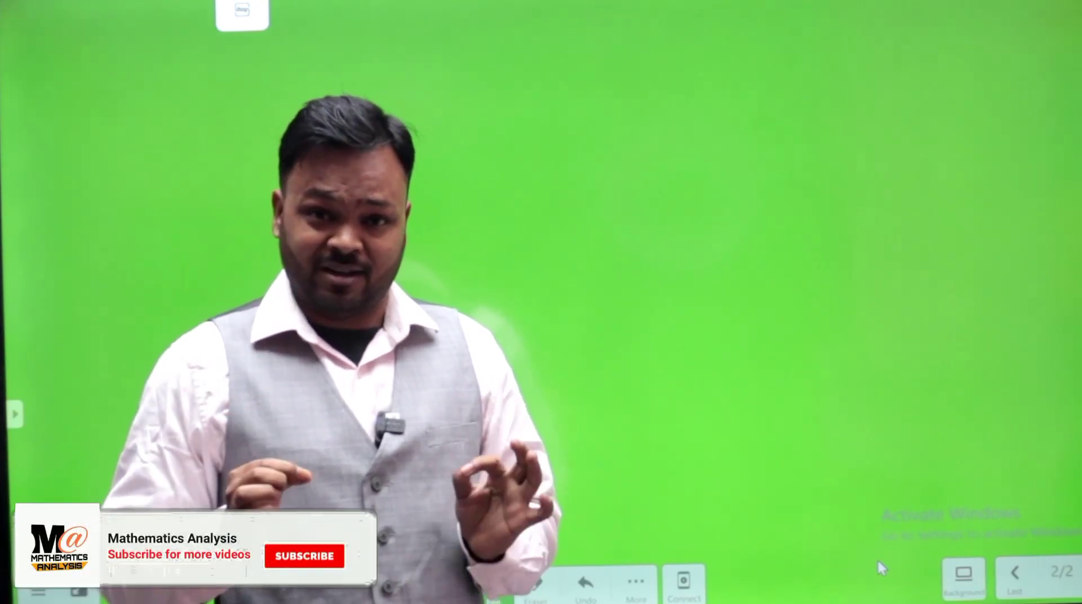
left_click(304, 555)
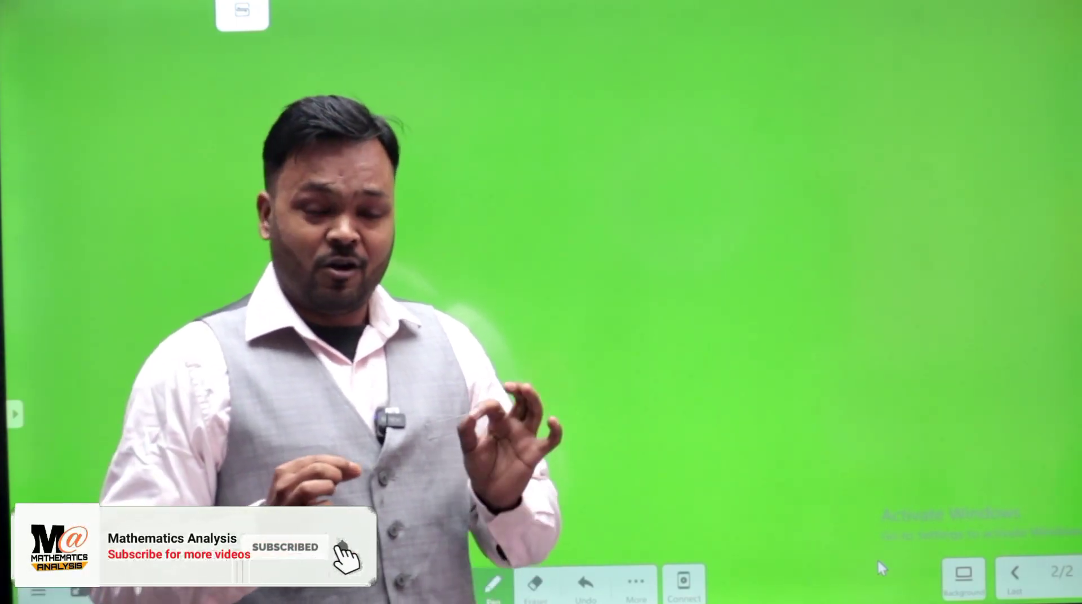